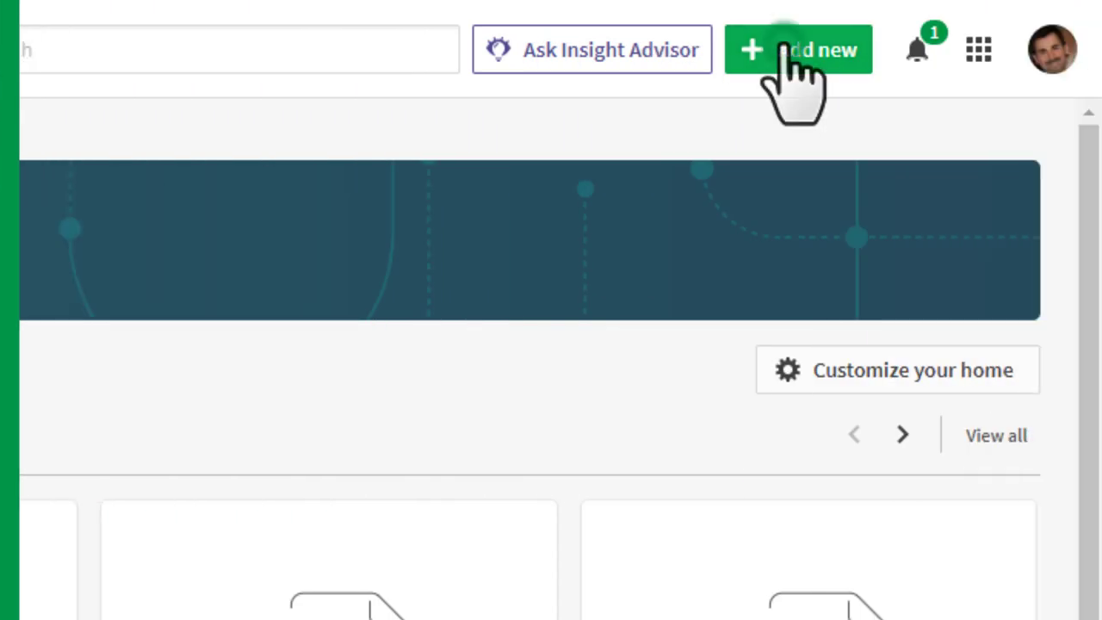
Step: Upload the new_date_getting_started.xlsx data file into the Sales - BEG space from Add new
click(797, 48)
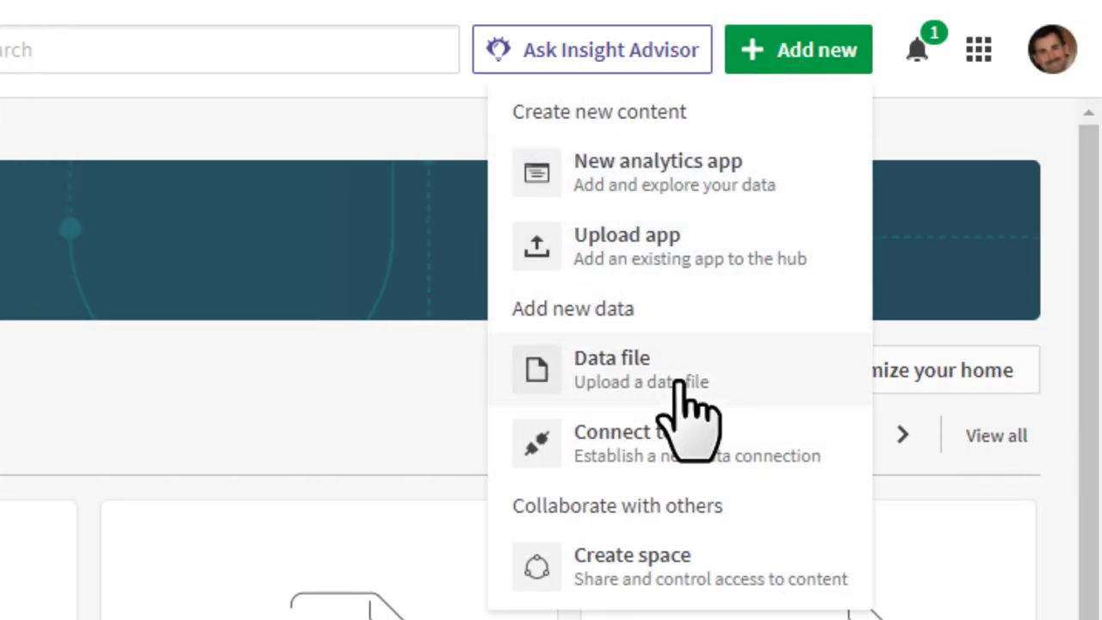
click(611, 369)
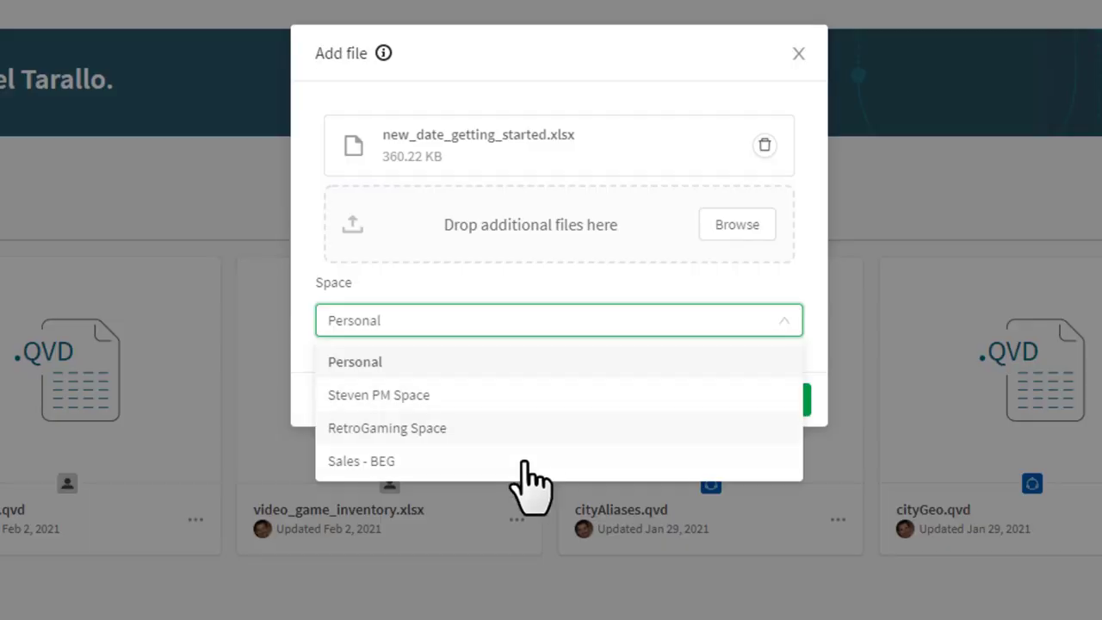
click(361, 461)
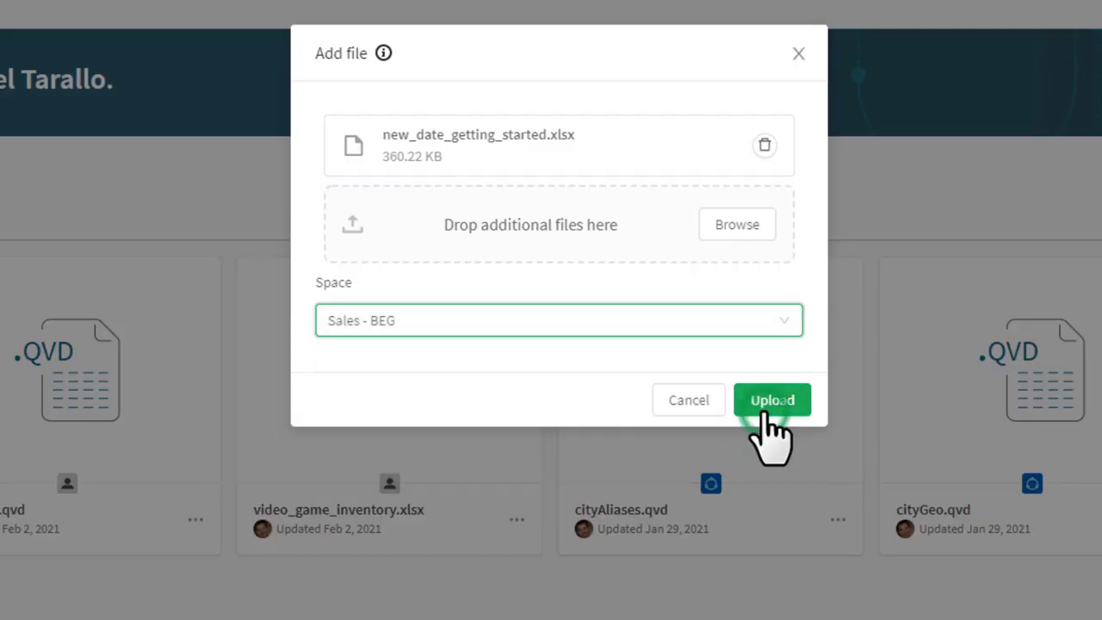
click(771, 400)
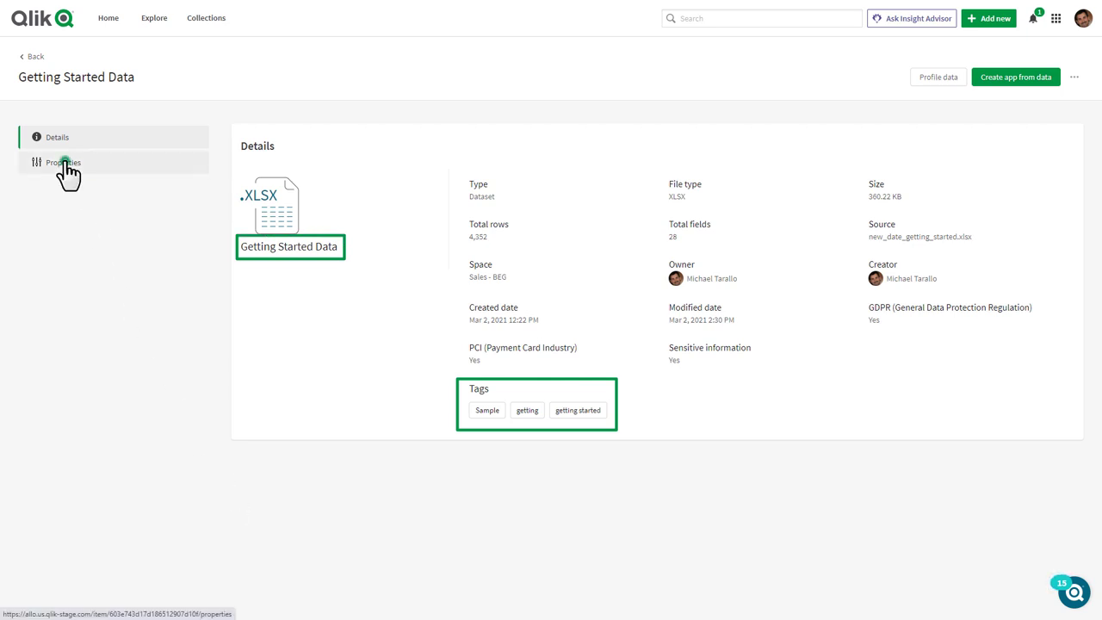
Step: View the Getting Started Data properties and sample rows, then return to the hub's data list
click(937, 75)
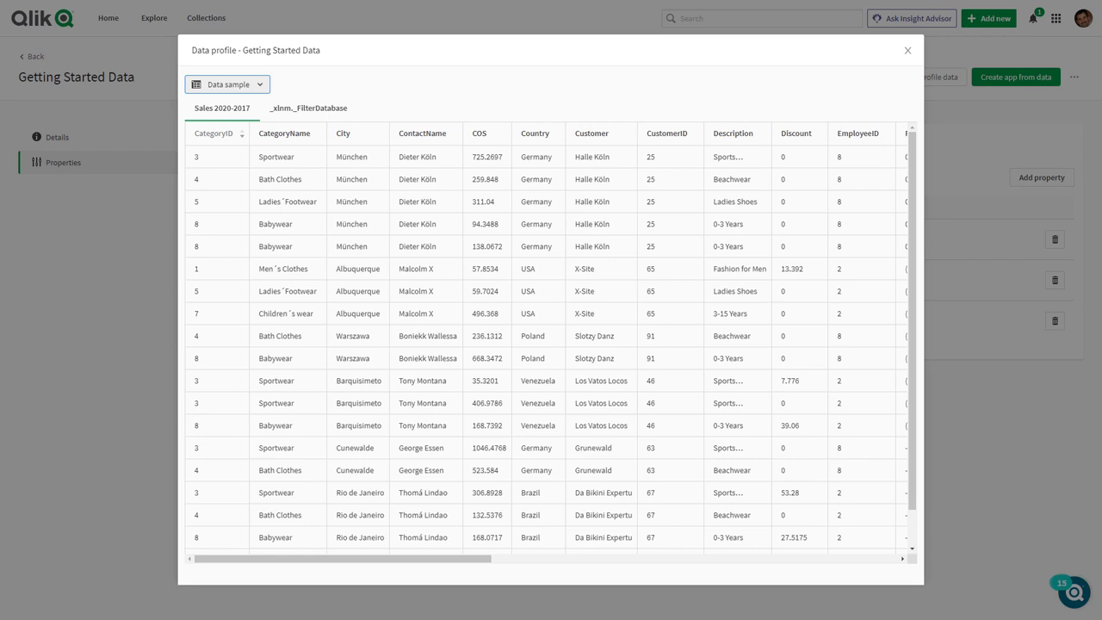
click(906, 50)
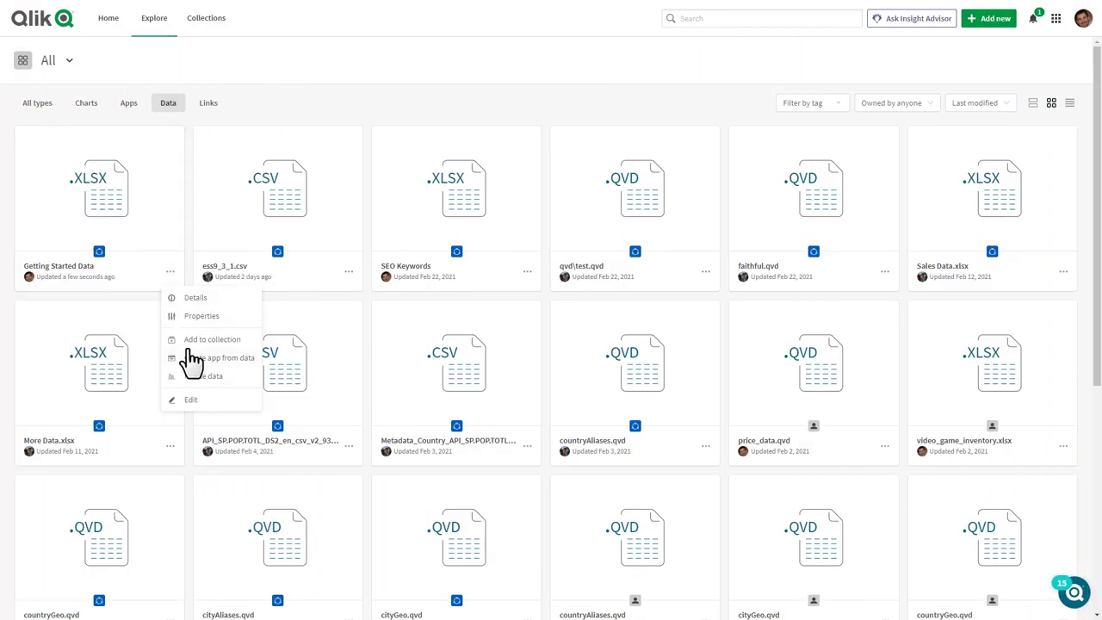